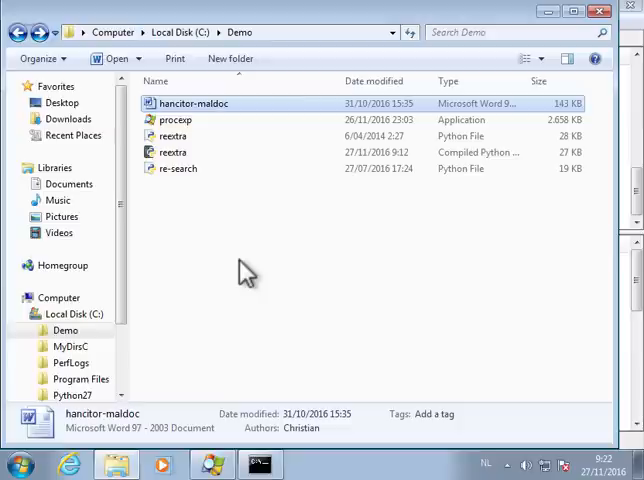
{"action": "mouse_move", "coordinate": [265, 195]}
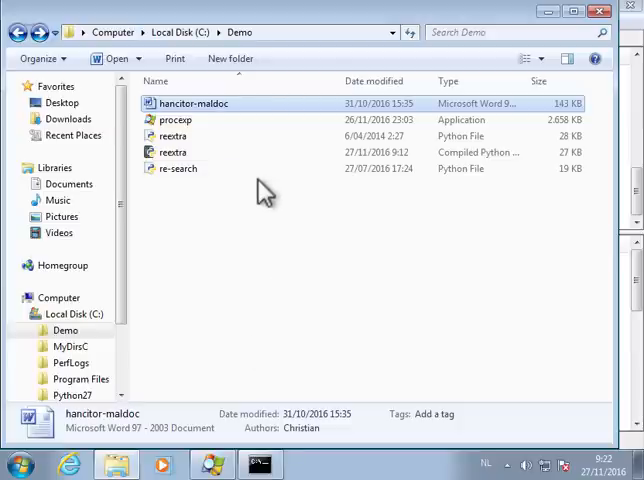
- Launch Process Explorer and select the explorer.exe child (PID 844) of WINWORD.EXE to list its DLLs
{"action": "double_click", "coordinate": [193, 103]}
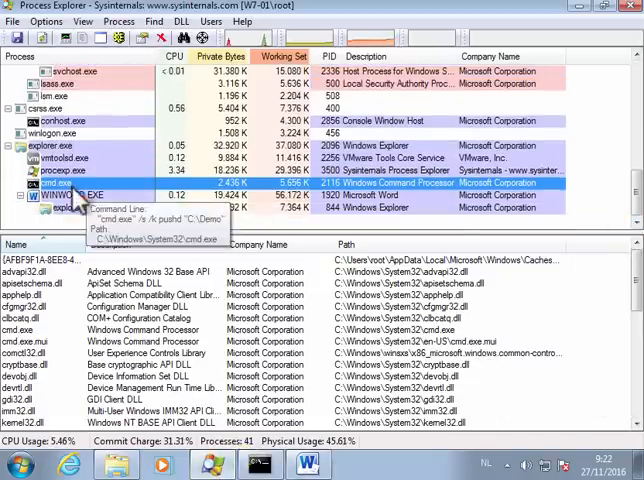
{"action": "left_click", "coordinate": [75, 208]}
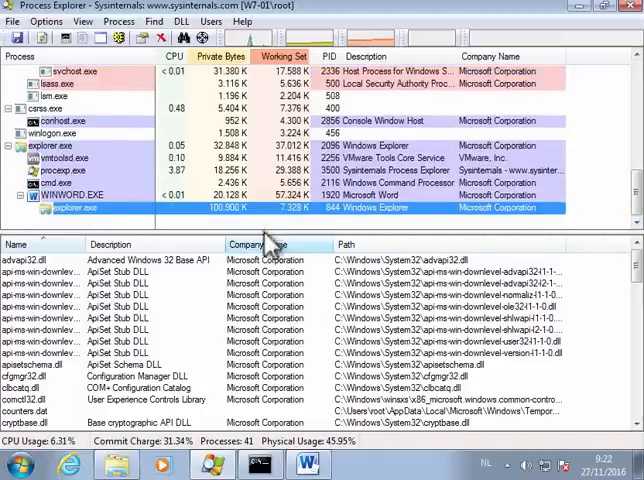
- Create a full memory dump of the explorer.exe process under WINWORD.EXE
{"action": "right_click", "coordinate": [90, 208]}
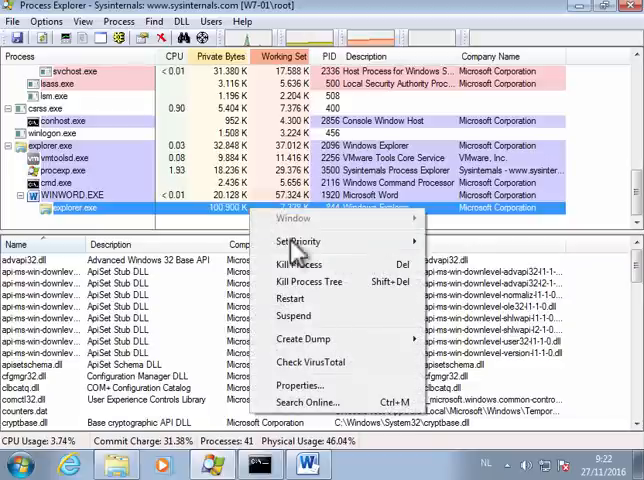
{"action": "mouse_move", "coordinate": [303, 339]}
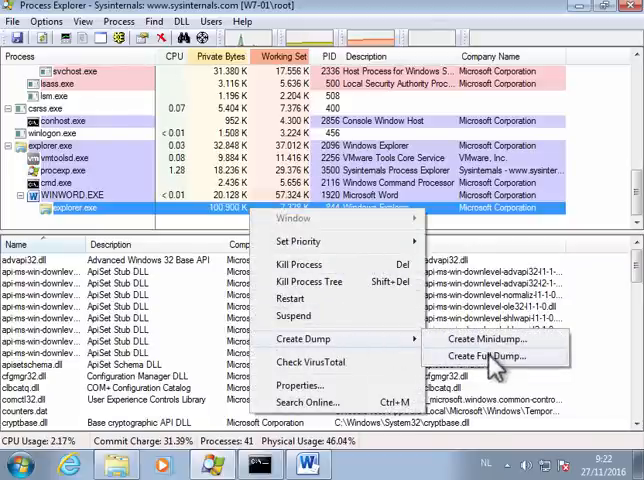
{"action": "left_click", "coordinate": [490, 356]}
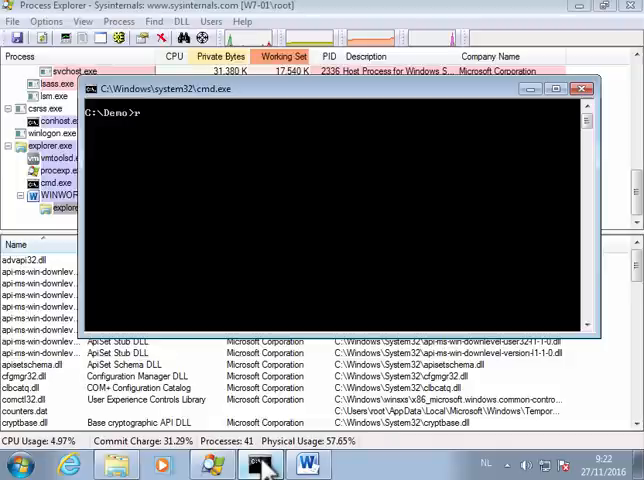
- Type 're-search.py -n url -f -u explorer.dmp | more' at the command prompt
{"action": "type", "text": "e-se"}
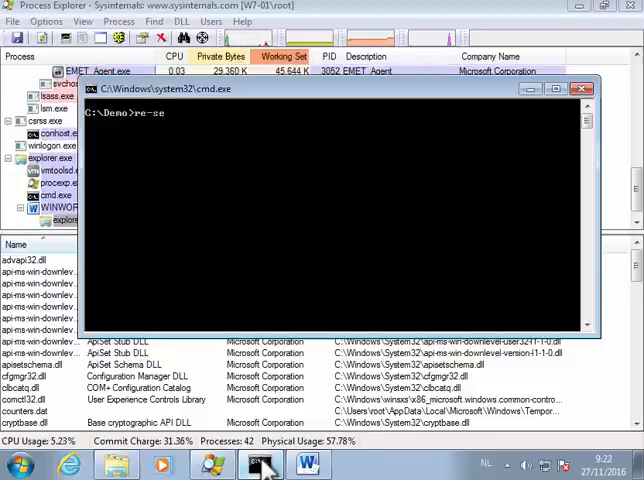
{"action": "type", "text": "arch.py -n"}
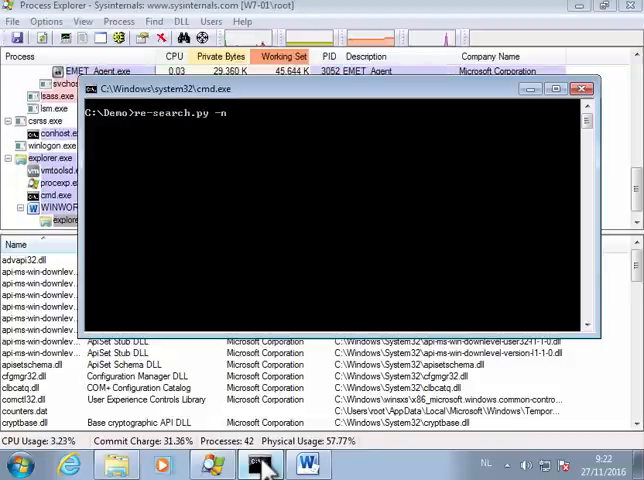
{"action": "type", "text": "url"}
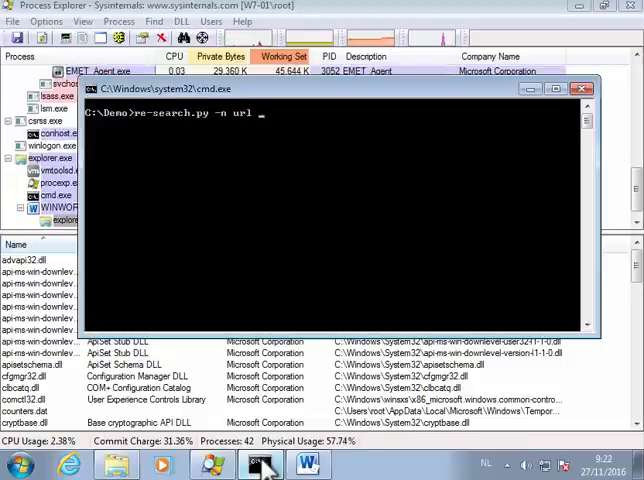
{"action": "type", "text": "-f"}
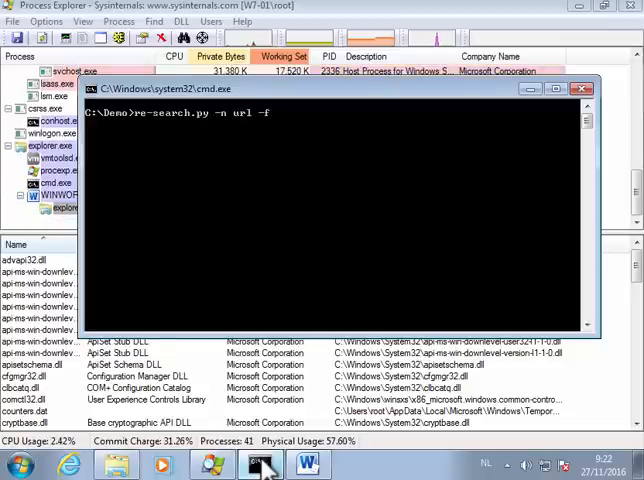
{"action": "type", "text": "-u"}
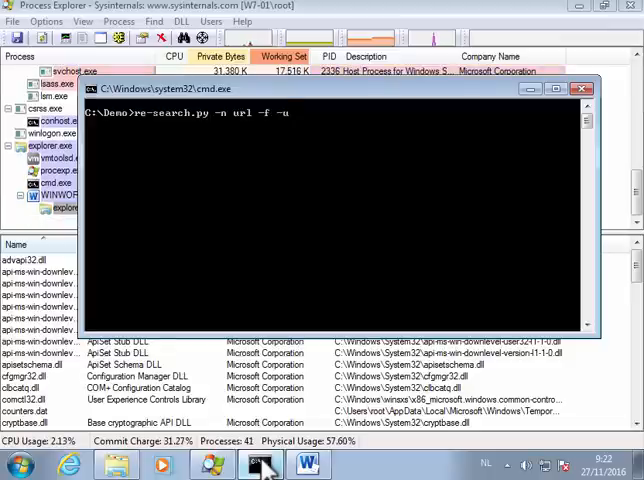
{"action": "type", "text": "ex"}
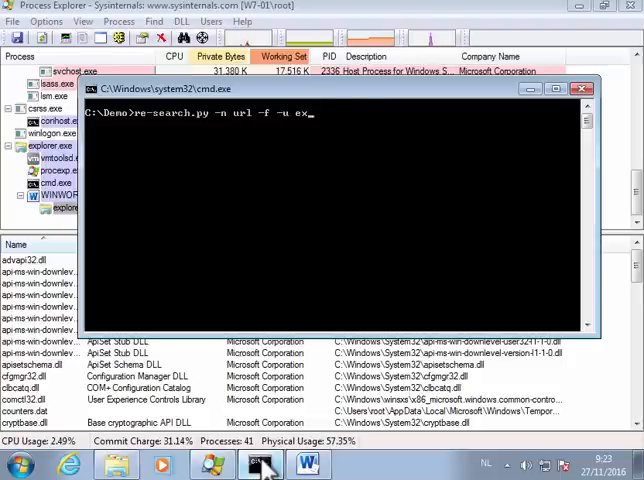
{"action": "type", "text": "plorer.dmp"}
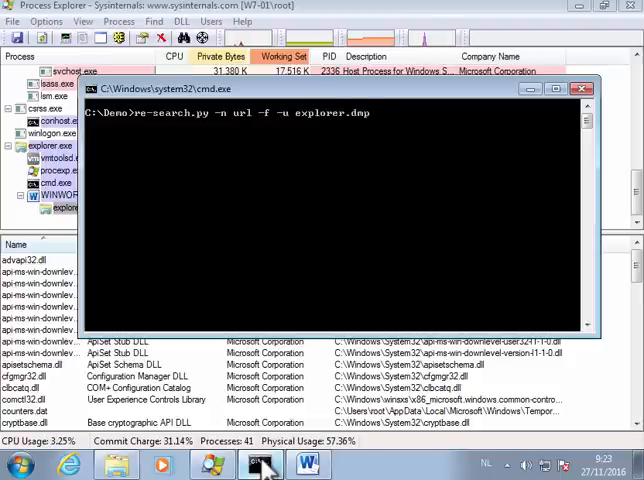
{"action": "type", "text": "| mor"}
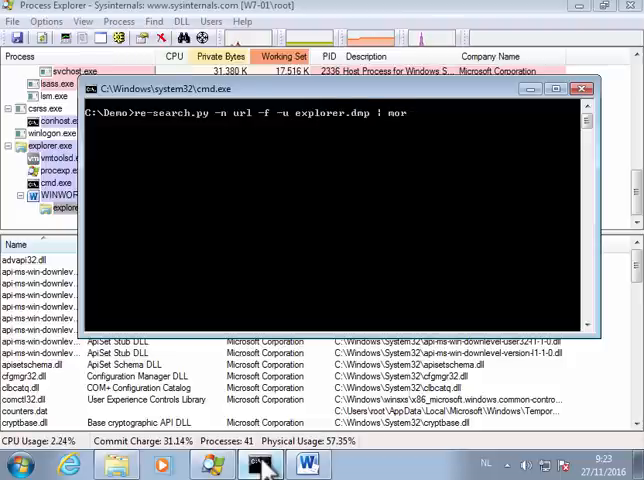